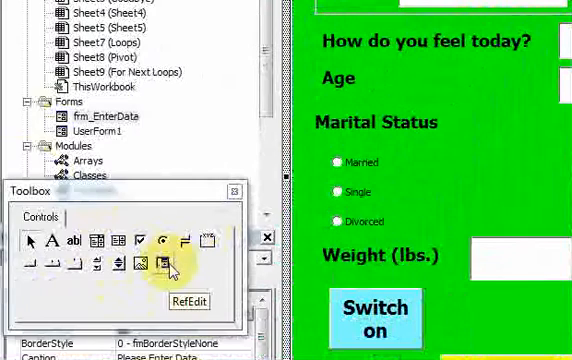
Add a RefEdit range-selection box beside Format Range and name it RefEdit_Cel..
{"action": "left_click", "coordinate": [378, 122]}
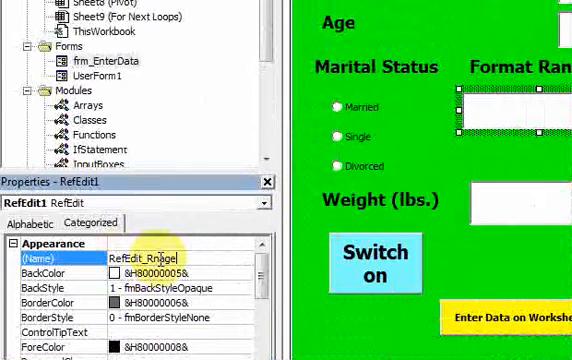
{"action": "type", "text": "RefEdit_Cel"}
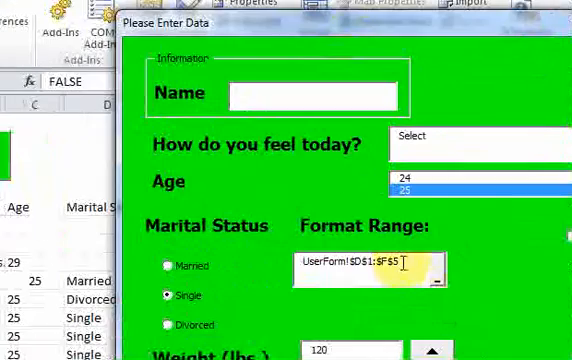
Select the whole range address shown in the form's Format Range box
{"action": "triple_click", "coordinate": [360, 264]}
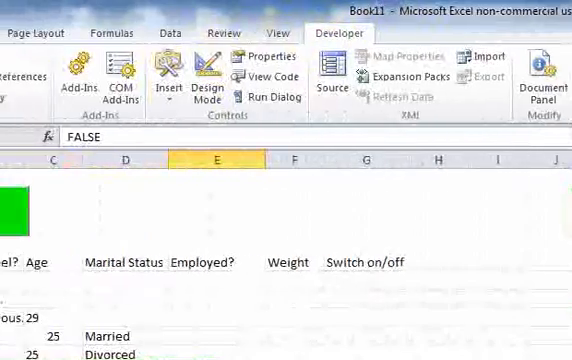
Record a macro that centers all sheet cells horizontally, then stop recording
{"action": "left_click", "coordinate": [72, 20]}
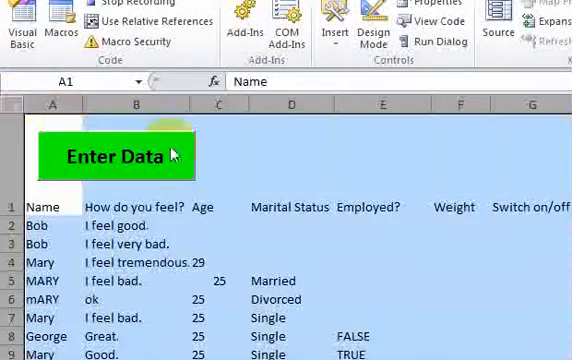
{"action": "left_click", "coordinate": [68, 32]}
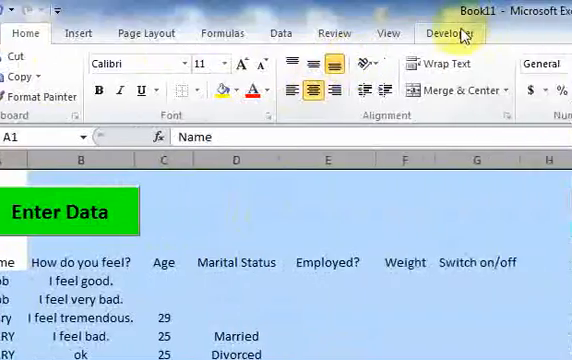
{"action": "left_click", "coordinate": [456, 32]}
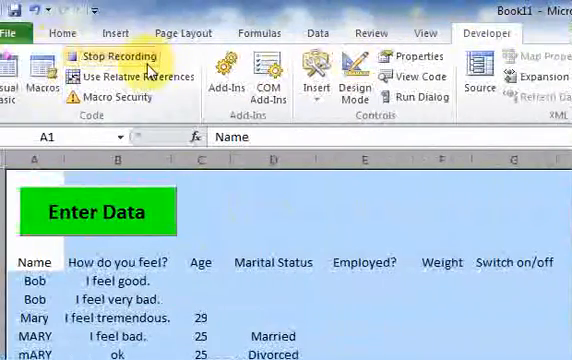
{"action": "left_click", "coordinate": [112, 56]}
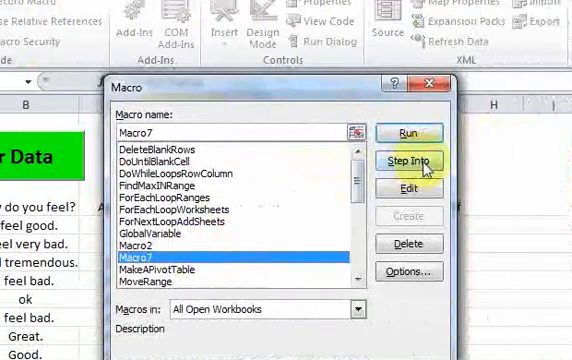
Edit Macro7 and scroll to its recorded centering code in the module
{"action": "left_click", "coordinate": [396, 160]}
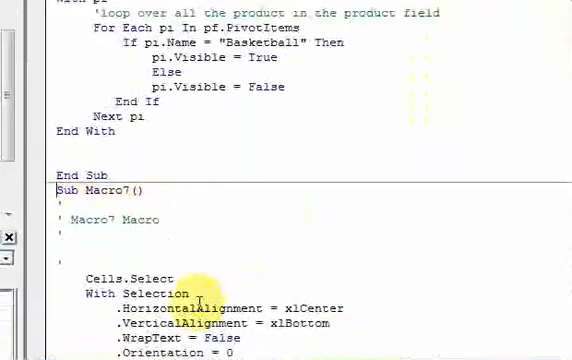
{"action": "scroll", "scroll_direction": "down", "scroll_amount": 3}
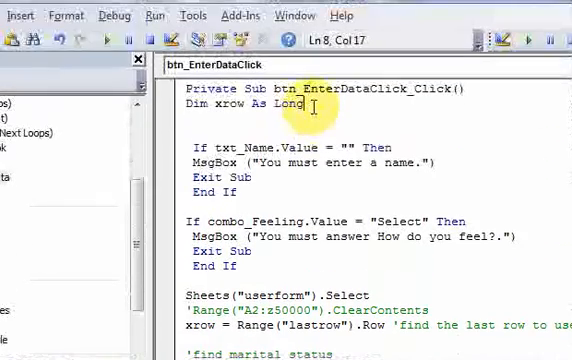
Declare RangeToFormat As String and assign it RefEdit.Value above the centering block
{"action": "type", "text": ","}
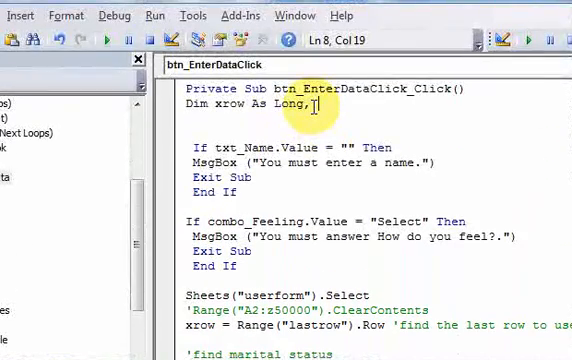
{"action": "type", "text": "RangeToFormat as string"}
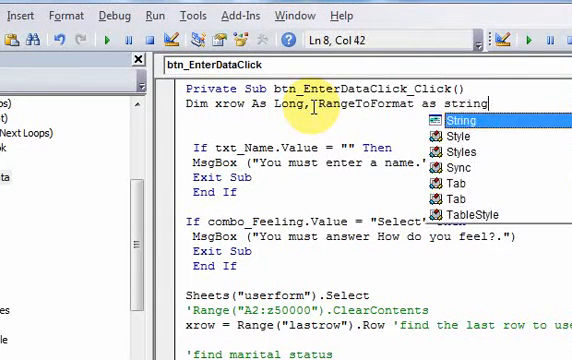
{"action": "scroll", "scroll_direction": "down", "scroll_amount": 3}
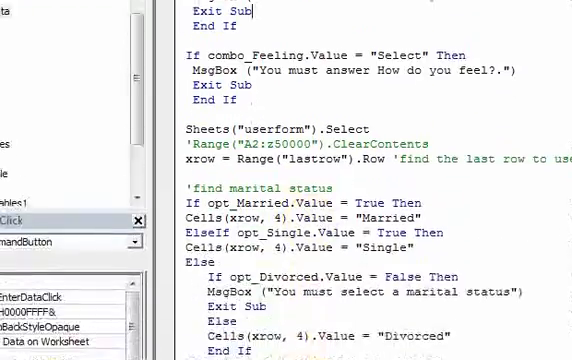
{"action": "scroll", "scroll_direction": "down", "scroll_amount": 3}
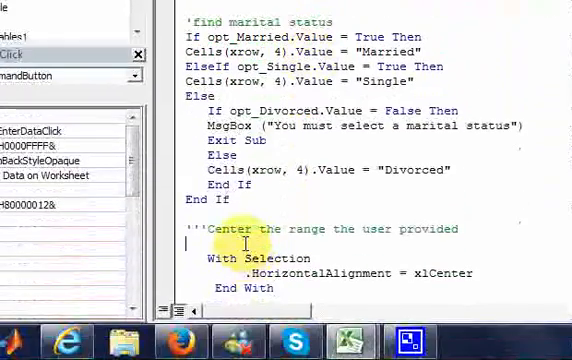
{"action": "type", "text": "Range"}
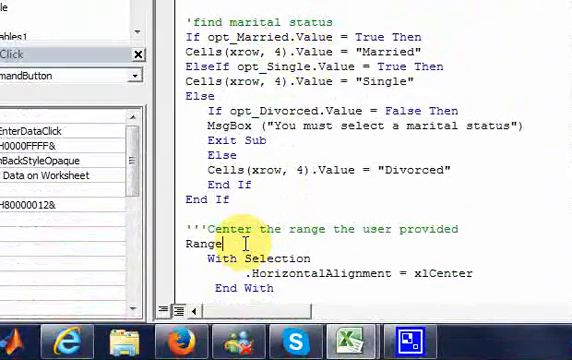
{"action": "type", "text": "TOFormat ="}
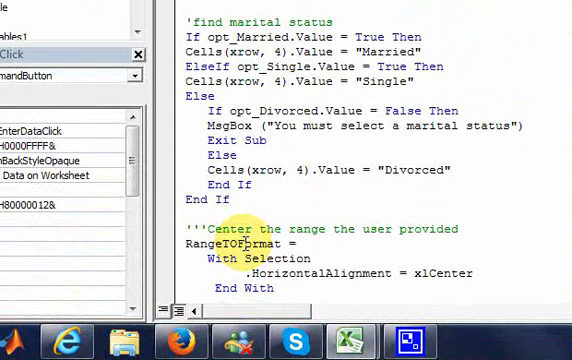
{"action": "type", "text": "Ref"}
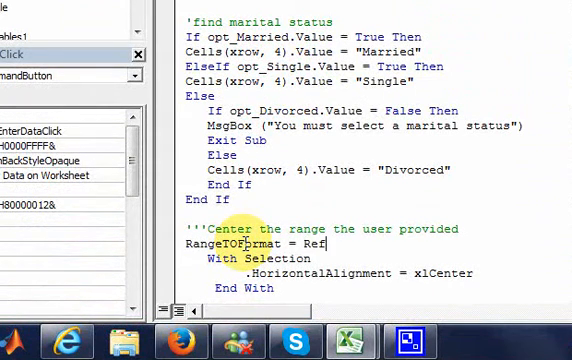
{"action": "type", "text": "Edit.Value"}
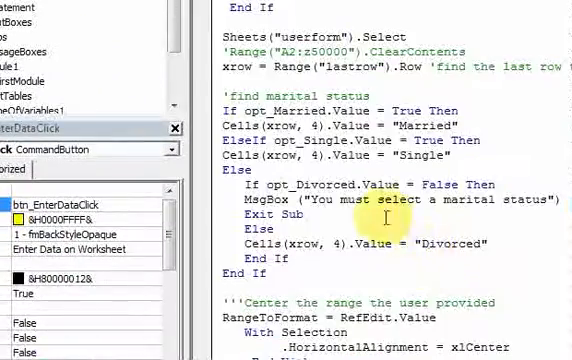
Read RangeToFormat from RefEdit_CenterRange.Value and keep .HorizontalAlignment = xlCenter
{"action": "scroll", "scroll_direction": "down", "scroll_amount": 3}
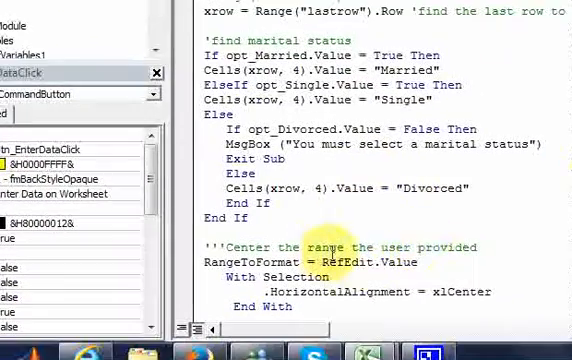
{"action": "type", "text": "_CenterRange"}
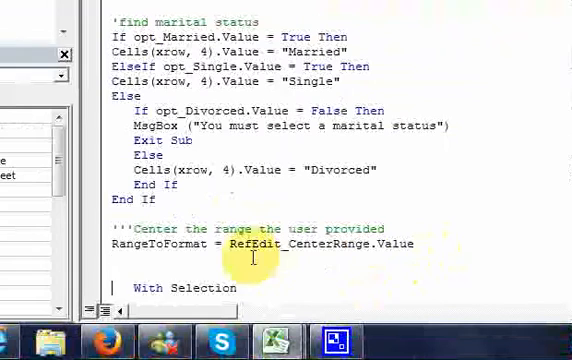
{"action": "type", "text": ".HorizontalAlignment = xlCenter"}
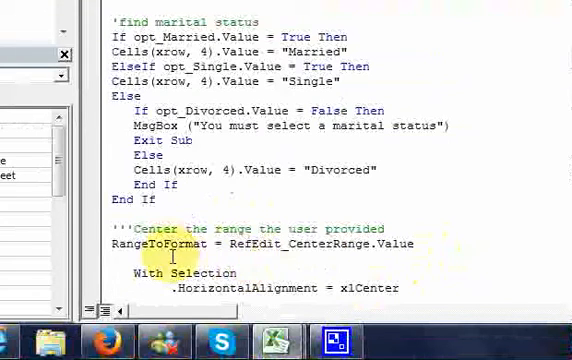
Add If RangeToFormat <> "" Then above the With Selection block
{"action": "type", "text": "if"}
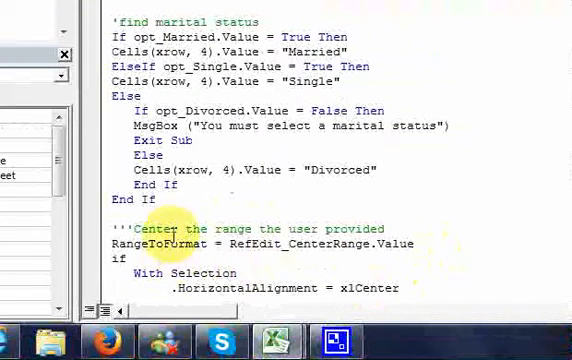
{"action": "type", "text": "RnageTO"}
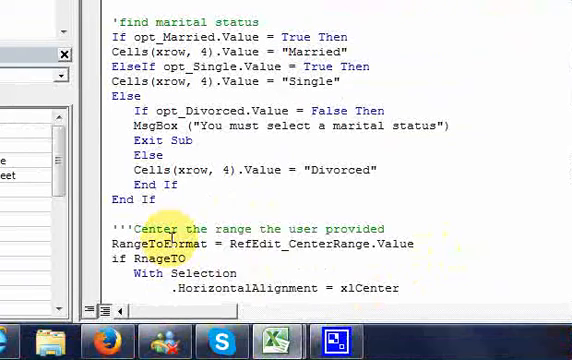
{"action": "type", "text": "Format"}
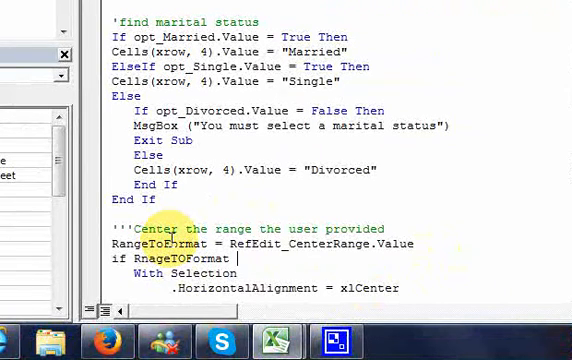
{"action": "type", "text": "<>\""}
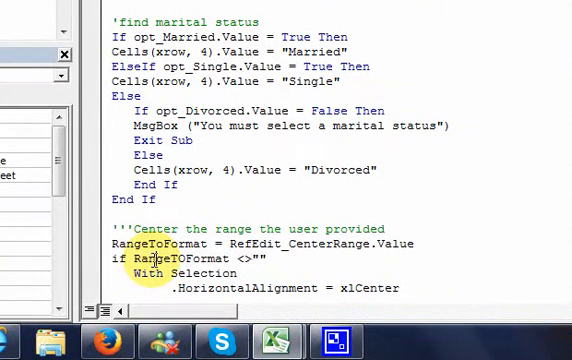
{"action": "type", "text": "Then"}
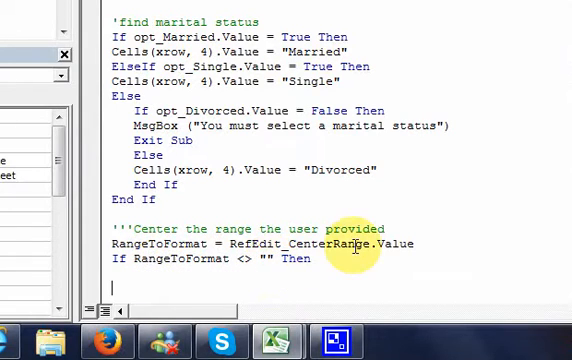
Close the centering block with End If after the With Selection statements
{"action": "scroll", "scroll_direction": "down", "scroll_amount": 3}
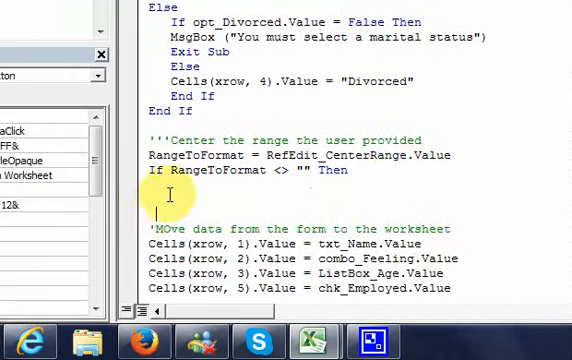
{"action": "type", "text": "With Selection"}
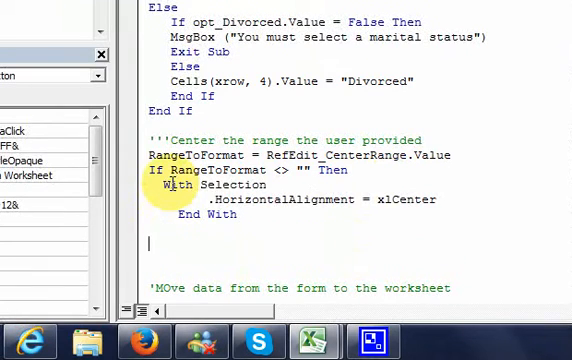
{"action": "type", "text": "Cells(xrow, 1).Value = txt_Name.Value"}
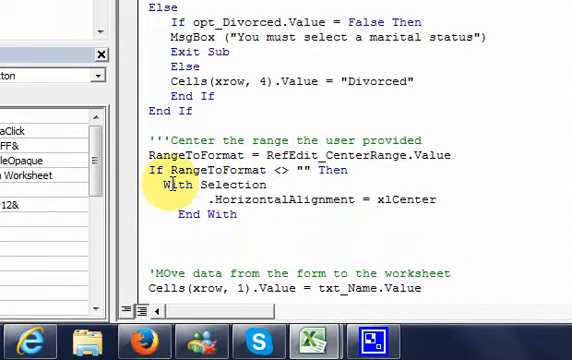
{"action": "type", "text": "end it="}
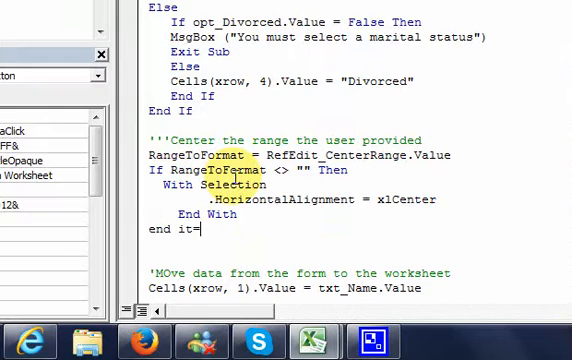
{"action": "type", "text": "if"}
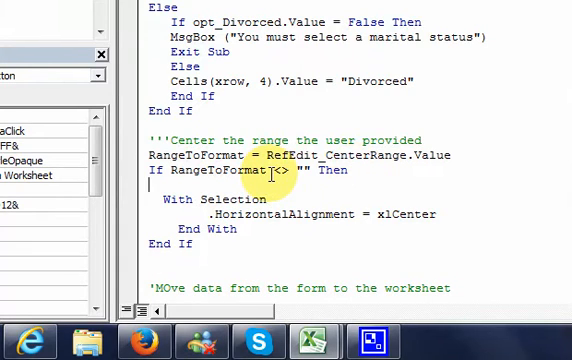
Begin Set rng = Range(RangeToFormat inside the centering If block
{"action": "type", "text": "set"}
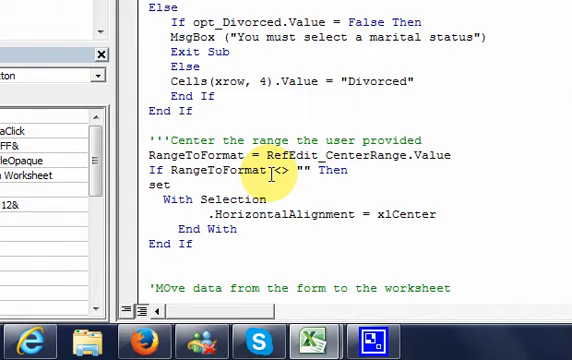
{"action": "type", "text": "for"}
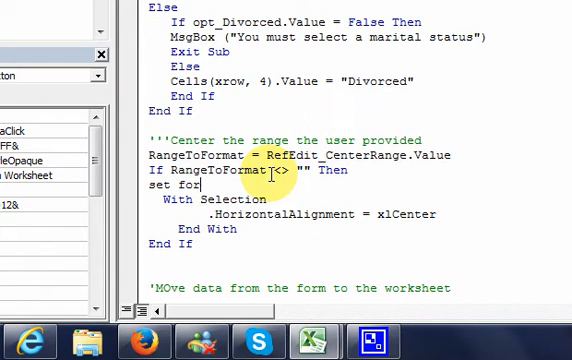
{"action": "type", "text": "rng a"}
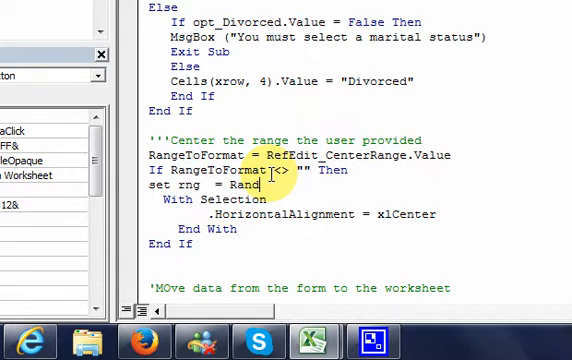
{"action": "type", "text": "(R"}
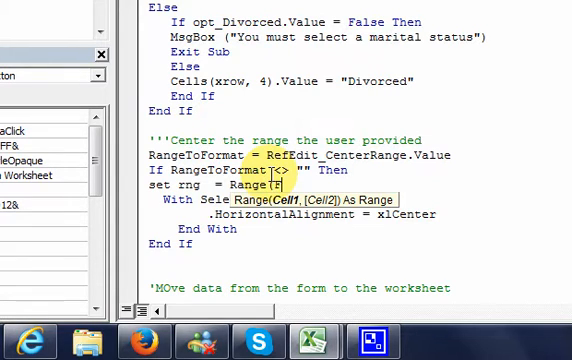
{"action": "type", "text": "angeToFormat"}
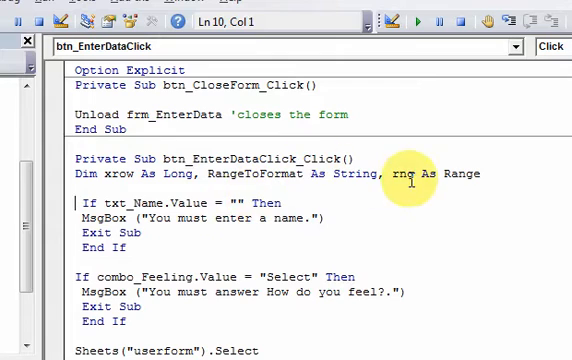
Prefix RangeToFormat with str in its declaration, assignment and If lines
{"action": "double_click", "coordinate": [364, 174]}
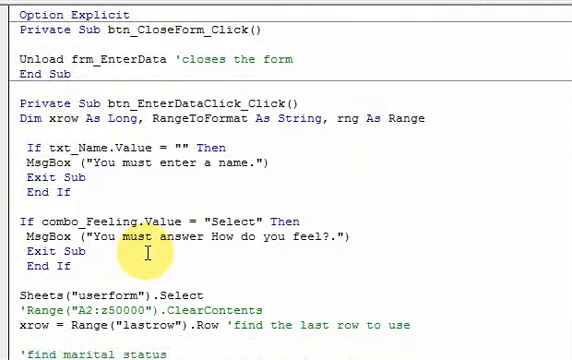
{"action": "scroll", "scroll_direction": "down", "scroll_amount": 3}
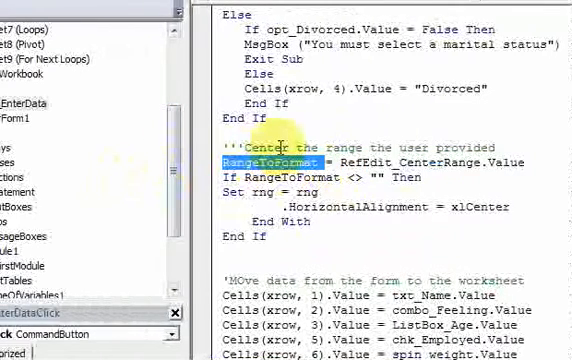
{"action": "type", "text": "strRangeToFormat As String, rn"}
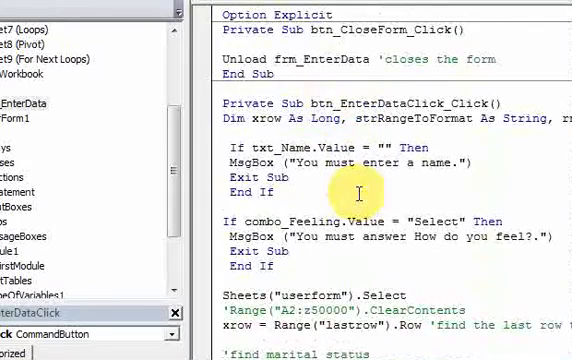
{"action": "scroll", "scroll_direction": "down", "scroll_amount": 3}
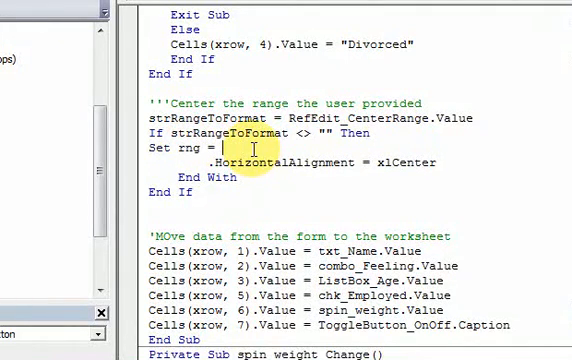
Complete Set rng = Range(strRangeToFormat) and change With Selection to With rng
{"action": "type", "text": "Range("}
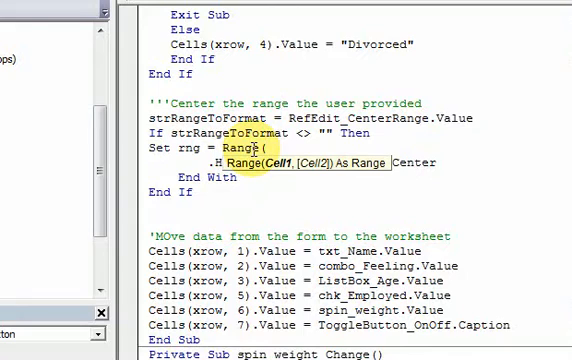
{"action": "type", "text": "strRan"}
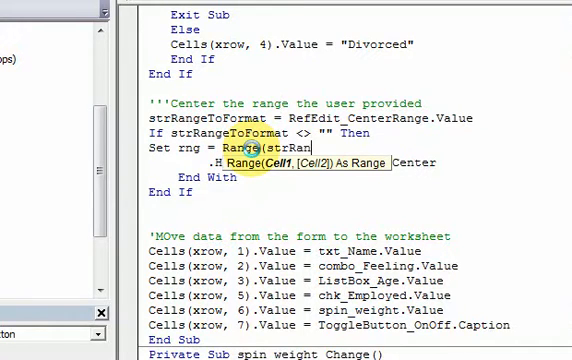
{"action": "type", "text": "geTOFormat"}
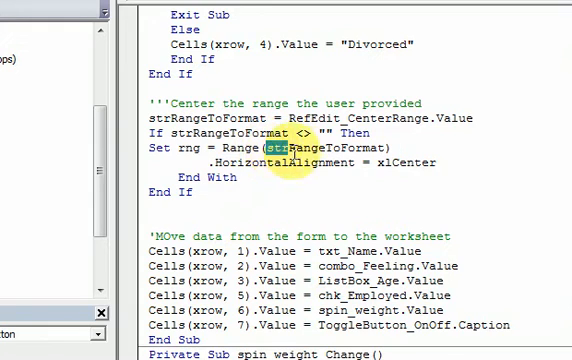
{"action": "double_click", "coordinate": [320, 148]}
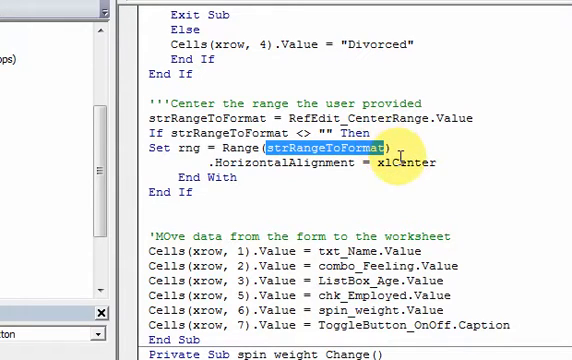
{"action": "left_click", "coordinate": [406, 148]}
{"action": "type", "text": "with"}
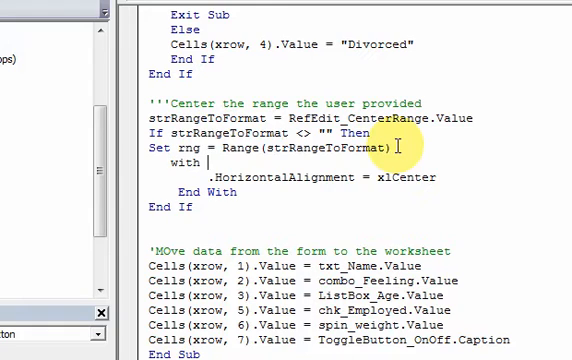
{"action": "type", "text": "rng"}
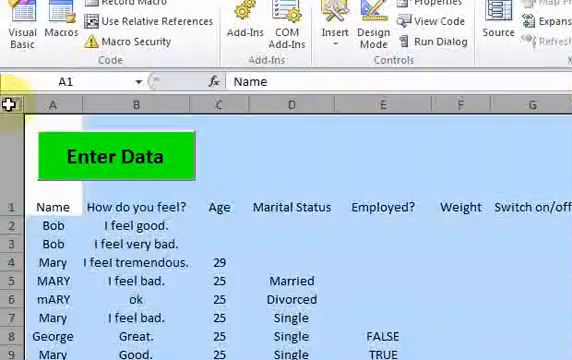
Run the form, enter Bob, send it to the worksheet and drag-select cells to center
{"action": "left_click", "coordinate": [78, 32]}
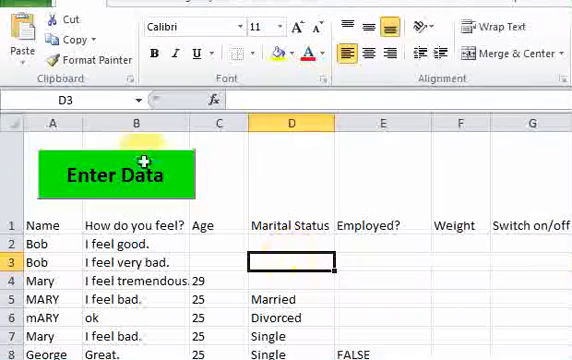
{"action": "left_click", "coordinate": [116, 176]}
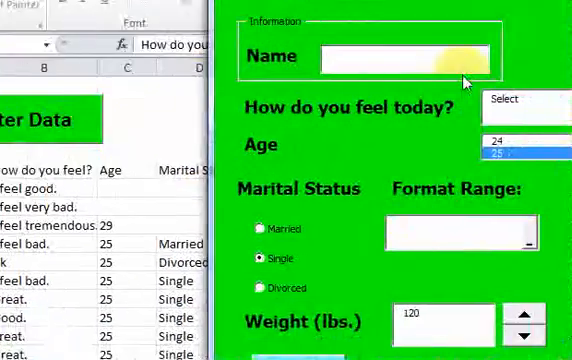
{"action": "type", "text": "Bob"}
{"action": "type", "text": "Great."}
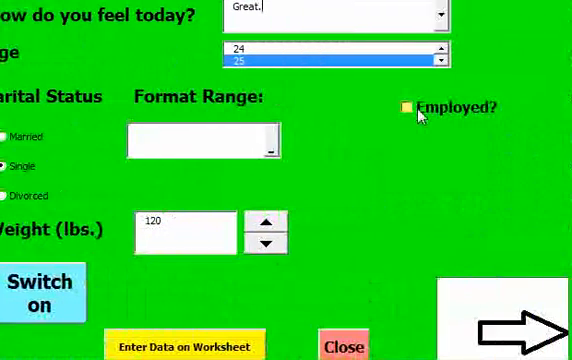
{"action": "left_click", "coordinate": [184, 346]}
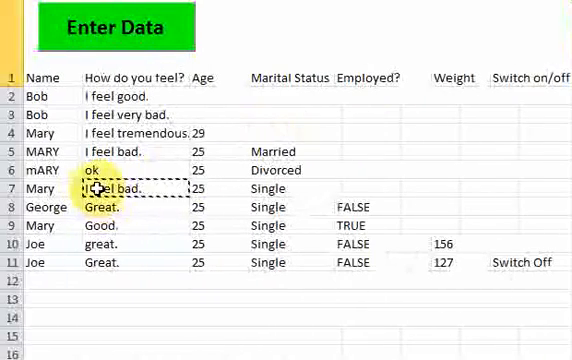
{"action": "left_click_drag", "start_coordinate": [110, 188], "coordinate": [110, 206]}
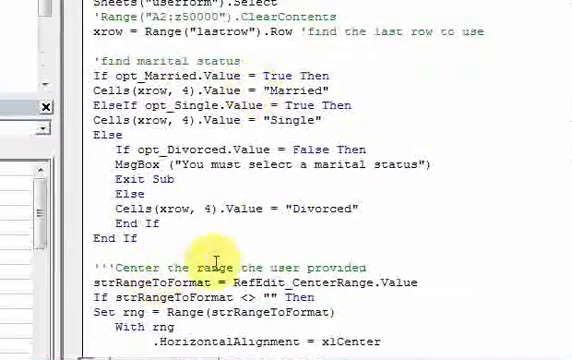
{"action": "scroll", "scroll_direction": "down", "scroll_amount": 3}
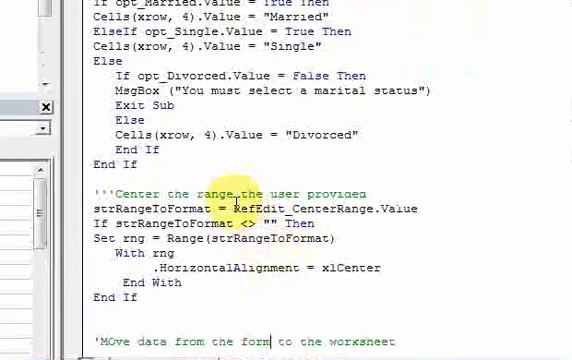
{"action": "double_click", "coordinate": [250, 208]}
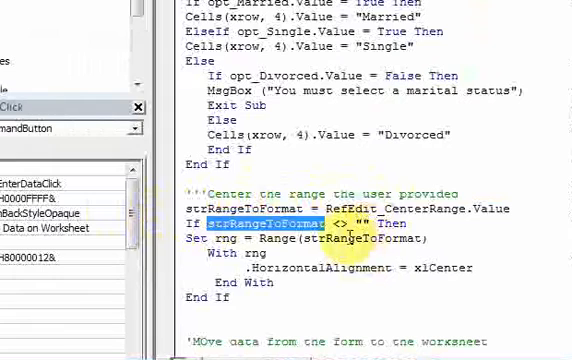
{"action": "left_click", "coordinate": [220, 240]}
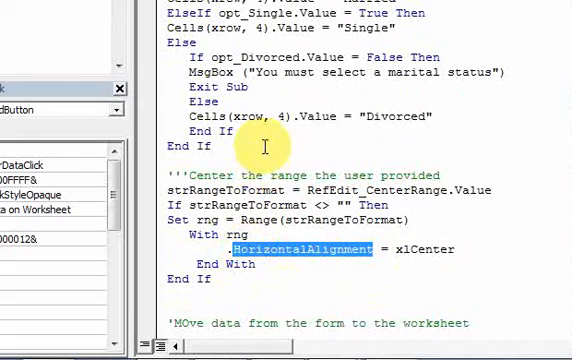
{"action": "mouse_move", "coordinate": [348, 130]}
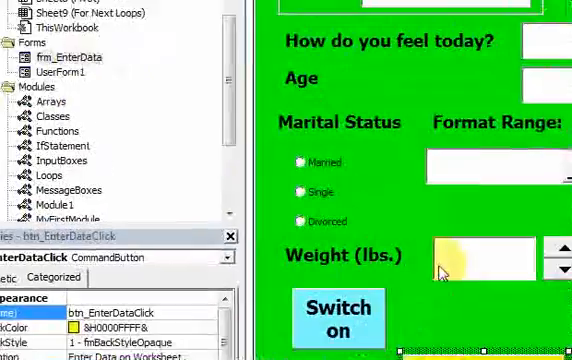
Show frm_EnterData in design view and select its Enter Data on Worksheet button
{"action": "left_click", "coordinate": [402, 54]}
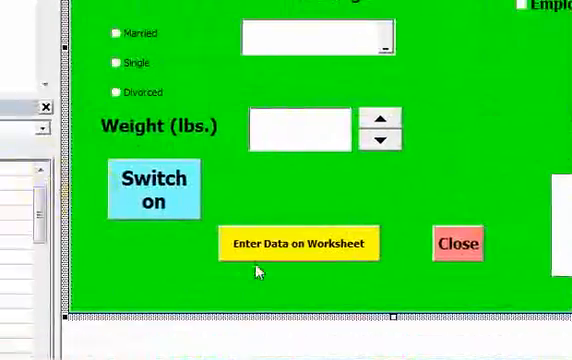
{"action": "left_click", "coordinate": [300, 244]}
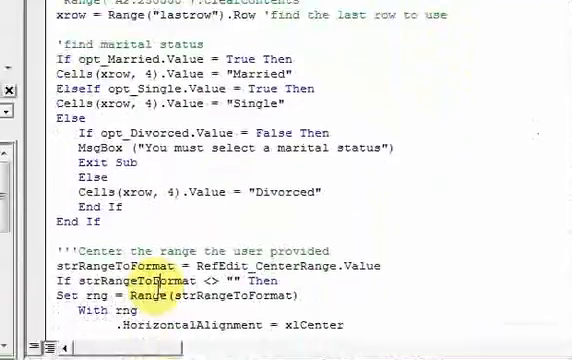
Review the centering code, then return to the worksheet showing the entered records
{"action": "scroll", "scroll_direction": "down", "scroll_amount": 3}
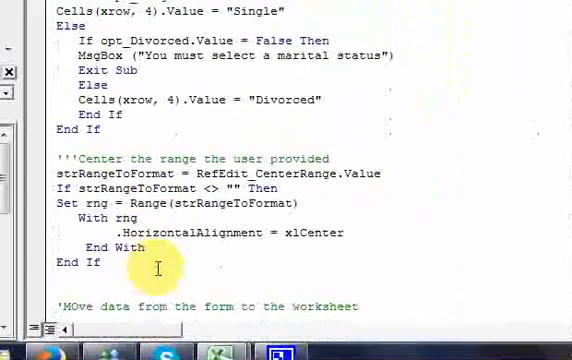
{"action": "scroll", "scroll_direction": "up", "scroll_amount": 3}
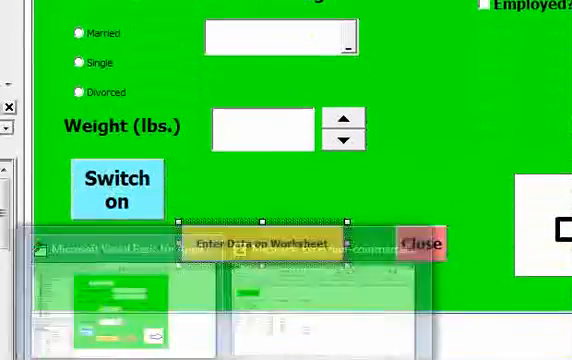
{"action": "left_click", "coordinate": [260, 244]}
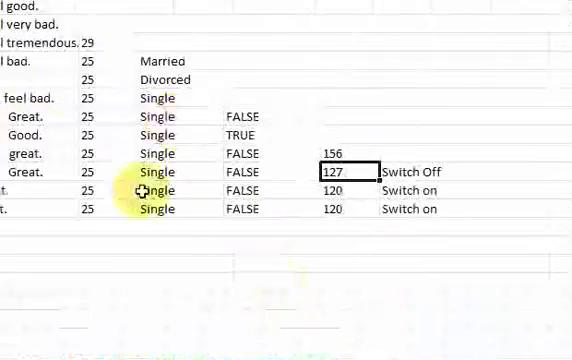